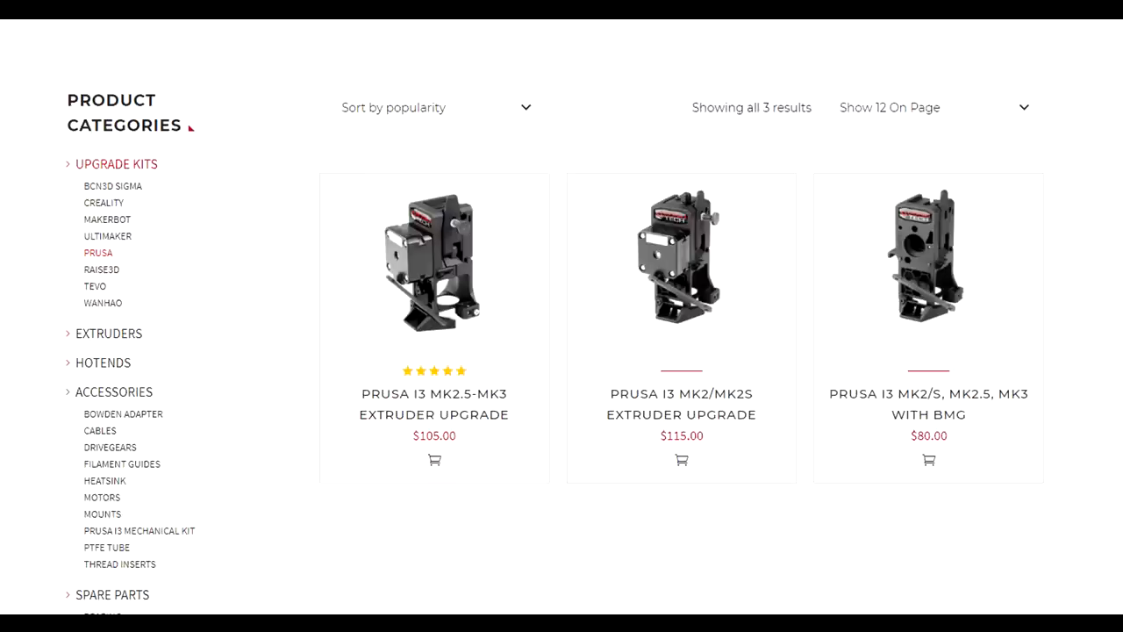
Step: Open the Prusa i3 MK2.5-MK3 Extruder Upgrade page and its installation guide PDF
{"action": "left_click", "coordinate": [434, 260]}
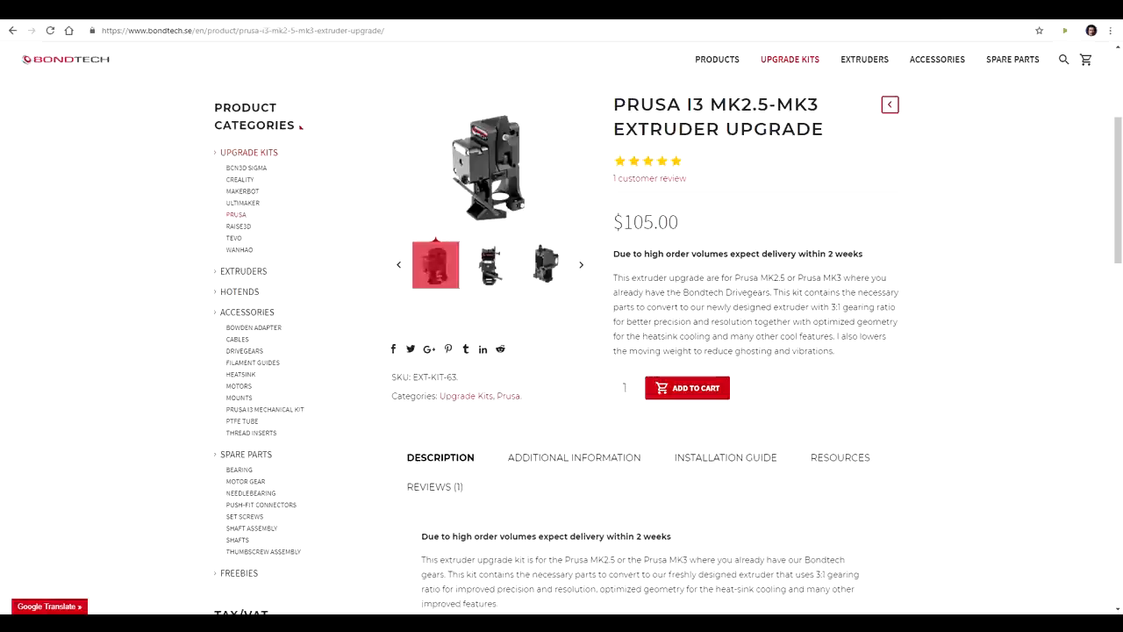
{"action": "left_click", "coordinate": [74, 59]}
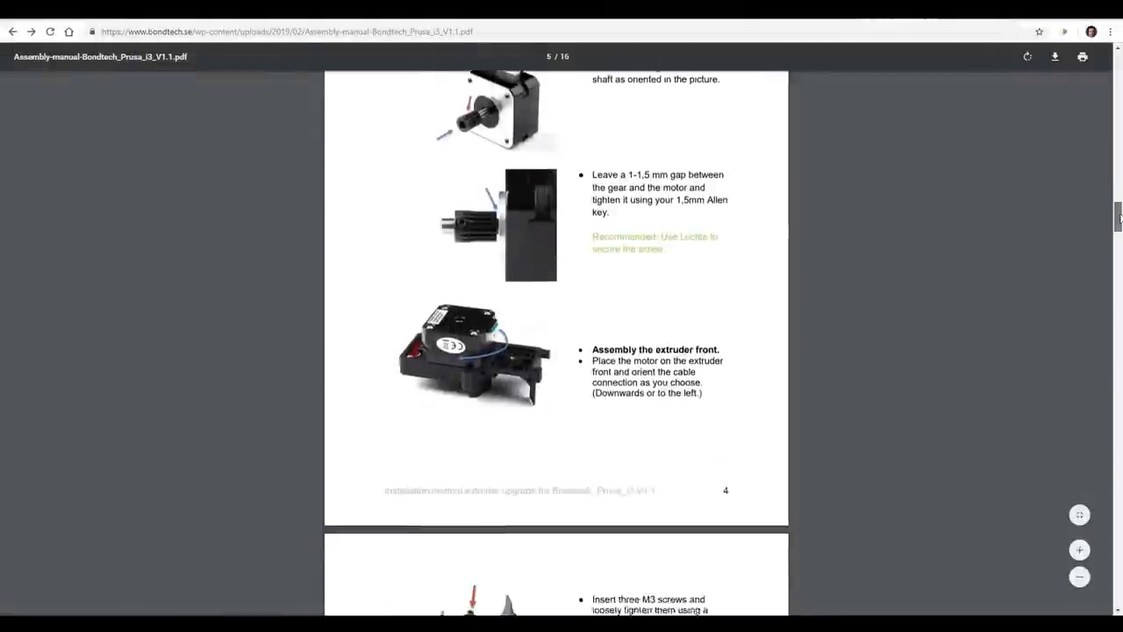
{"action": "scroll", "scroll_direction": "down", "scroll_amount": 3}
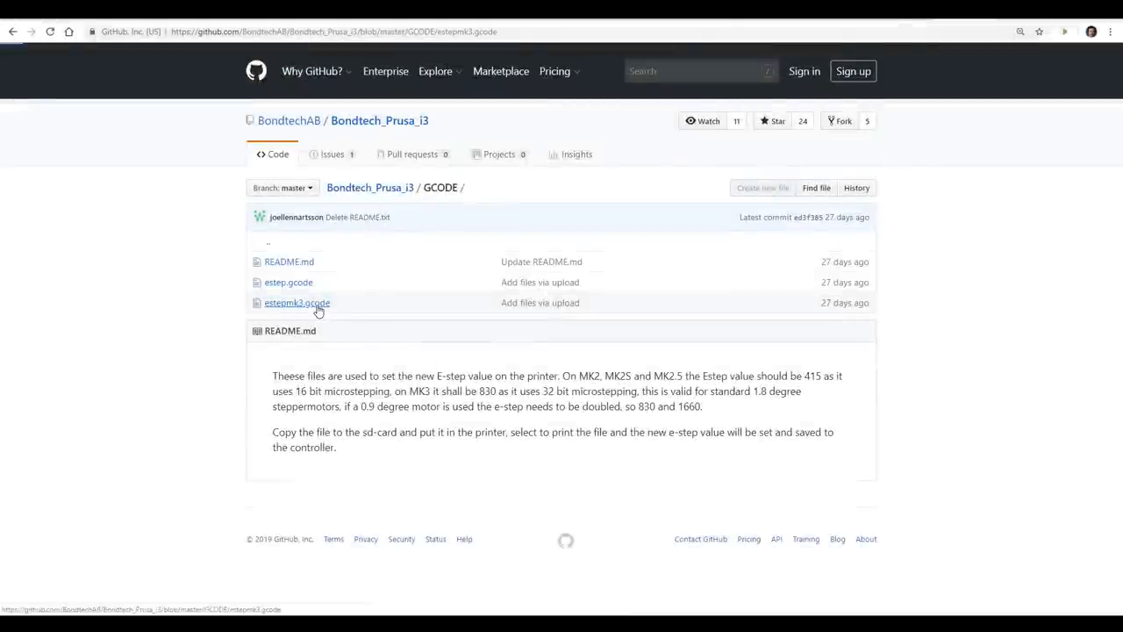
Step: Open the estepmk3.gcode file in the repository's GCODE folder
{"action": "left_click", "coordinate": [299, 302]}
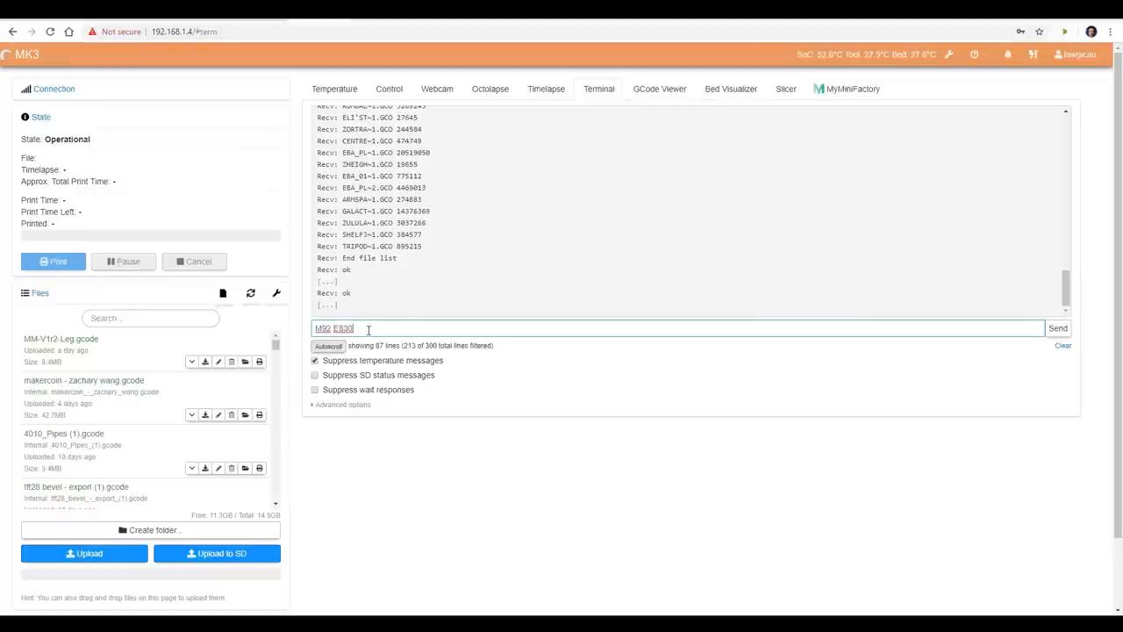
Step: Send M92 E830 to the printer and enter M500 to save the e-steps
{"action": "left_click", "coordinate": [1058, 328]}
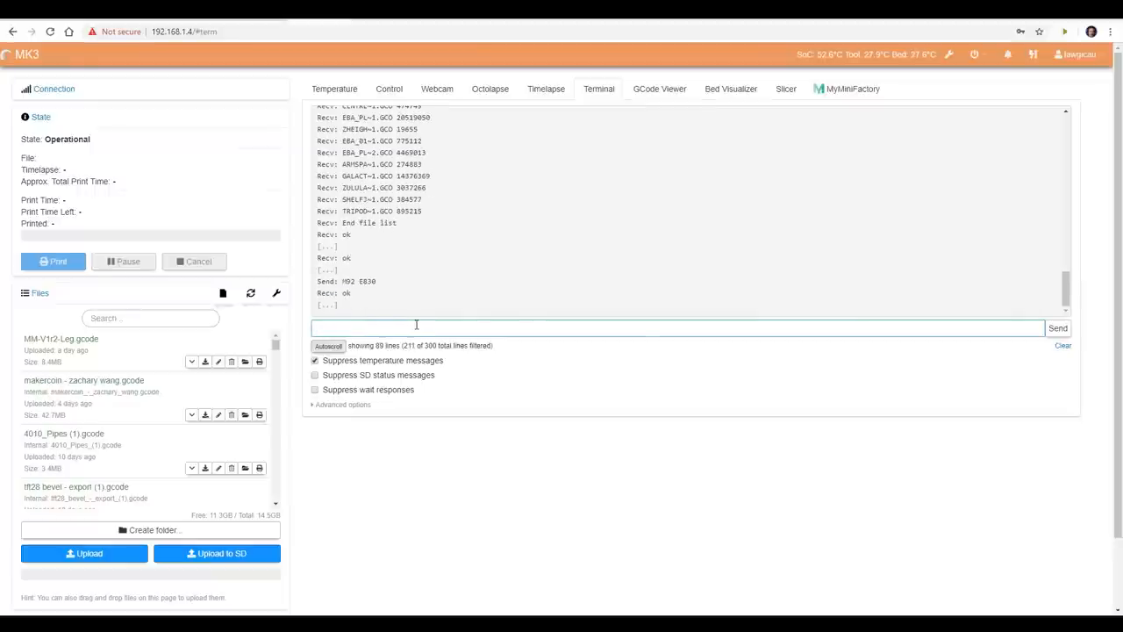
{"action": "type", "text": "M500"}
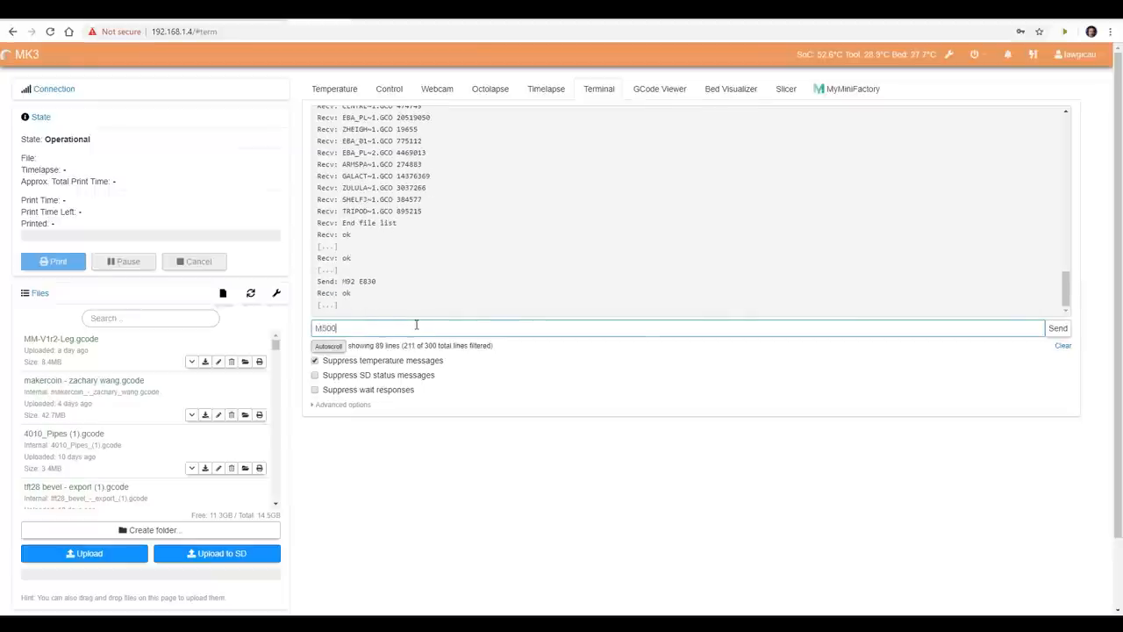